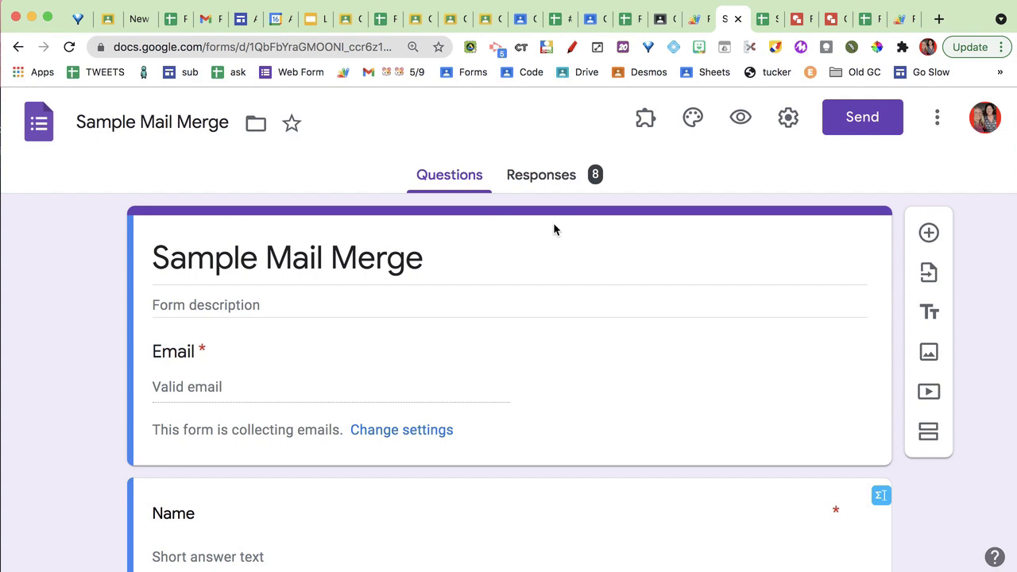
{"action": "mouse_move", "coordinate": [565, 227]}
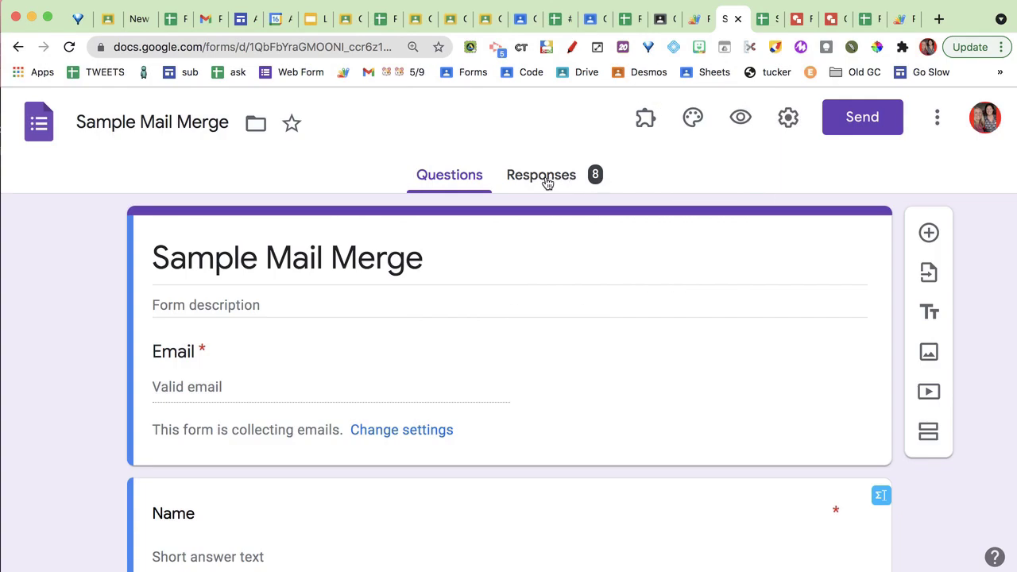
Step: Show the Sample Mail Merge form's Responses summary listing all 8 responses
{"action": "left_click", "coordinate": [541, 174]}
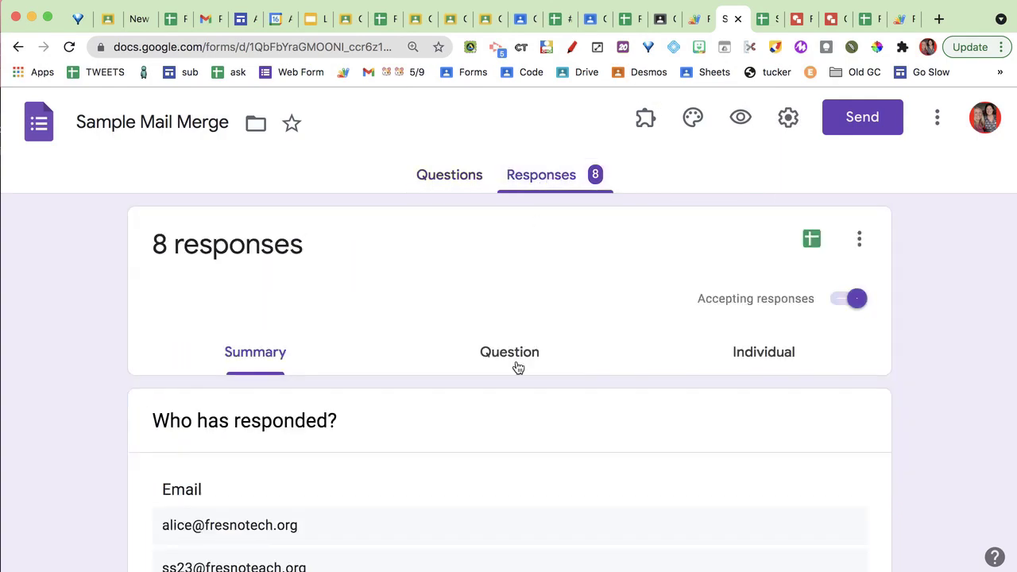
{"action": "mouse_move", "coordinate": [613, 341]}
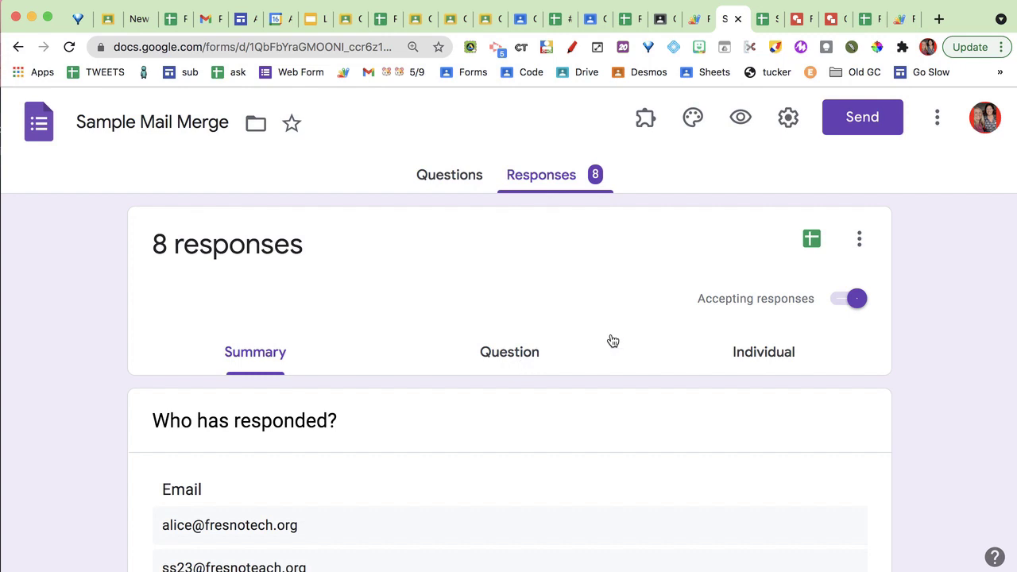
{"action": "mouse_move", "coordinate": [228, 504]}
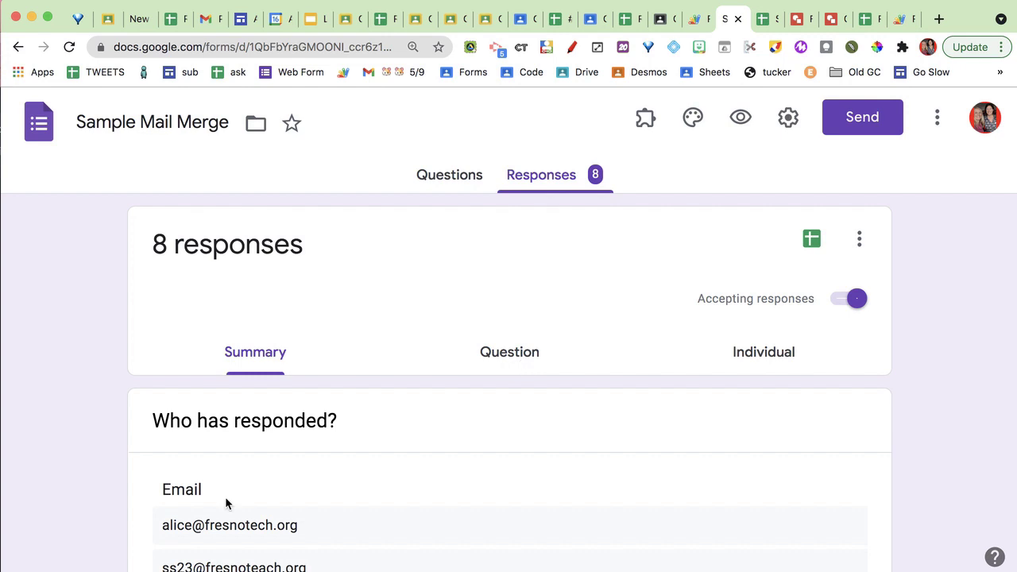
{"action": "mouse_move", "coordinate": [255, 357]}
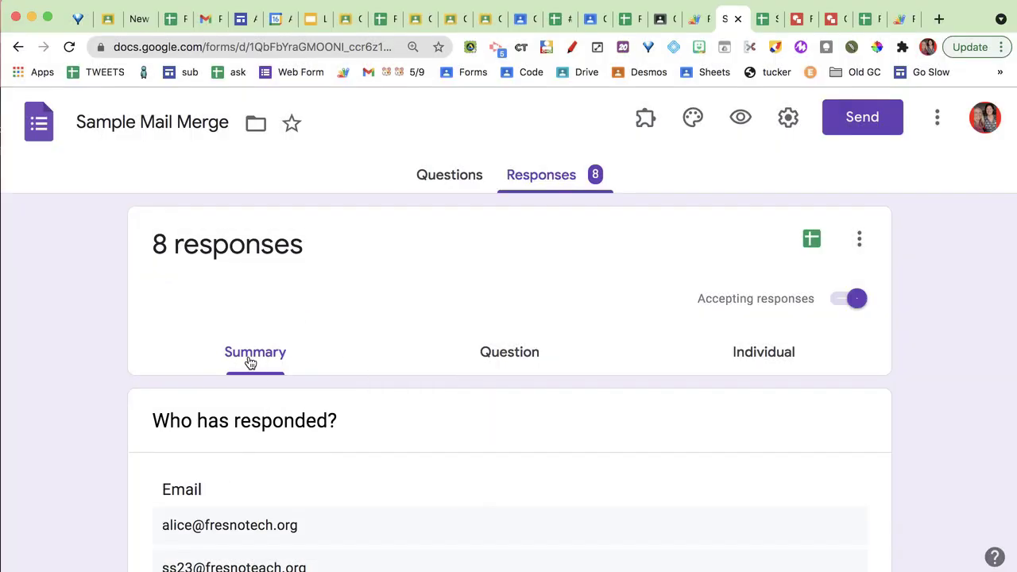
{"action": "mouse_move", "coordinate": [812, 238]}
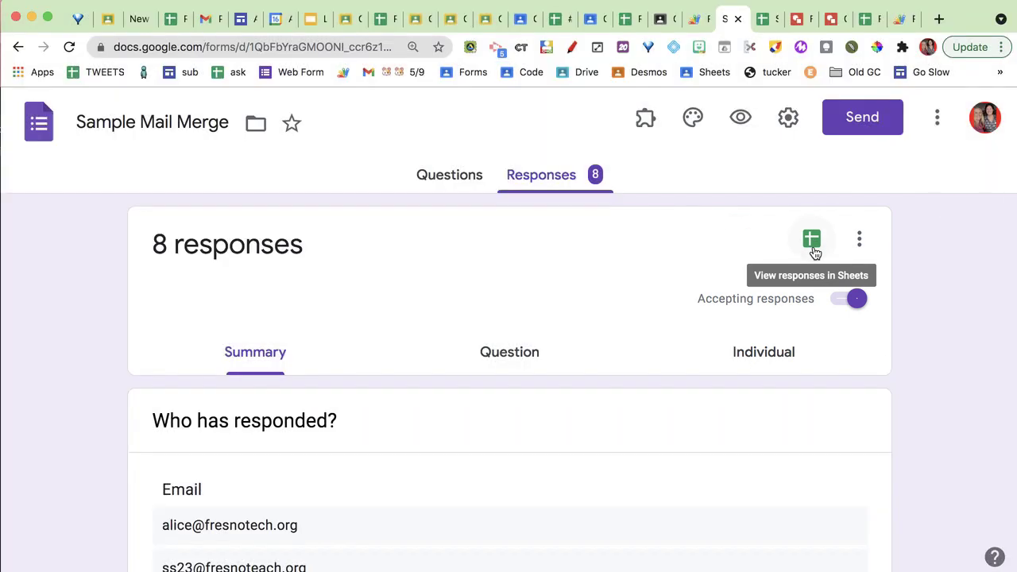
Step: Open the Sample Mail Merge responses spreadsheet and hide the Timestamp column A
{"action": "left_click", "coordinate": [810, 239]}
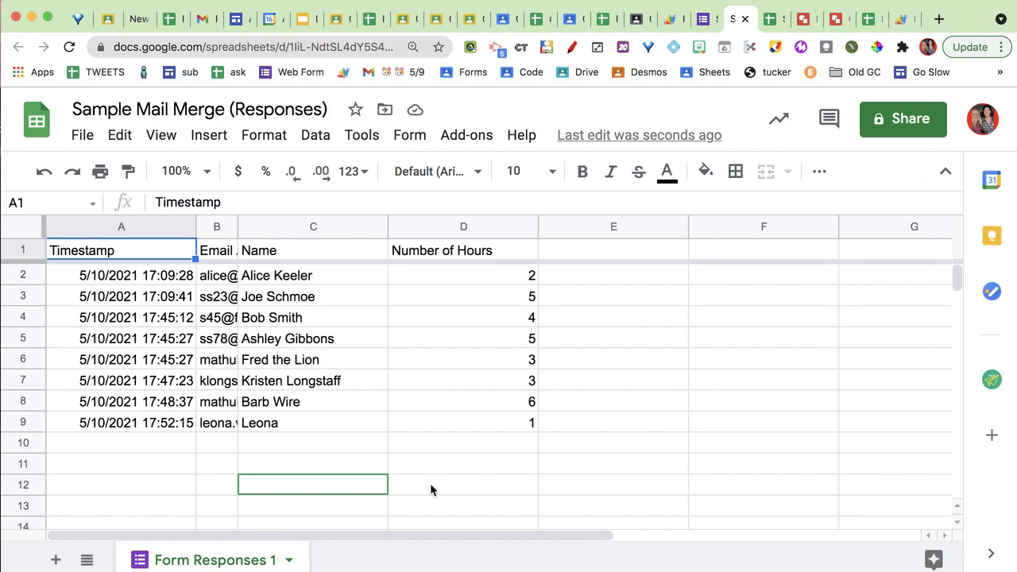
{"action": "left_click", "coordinate": [121, 381]}
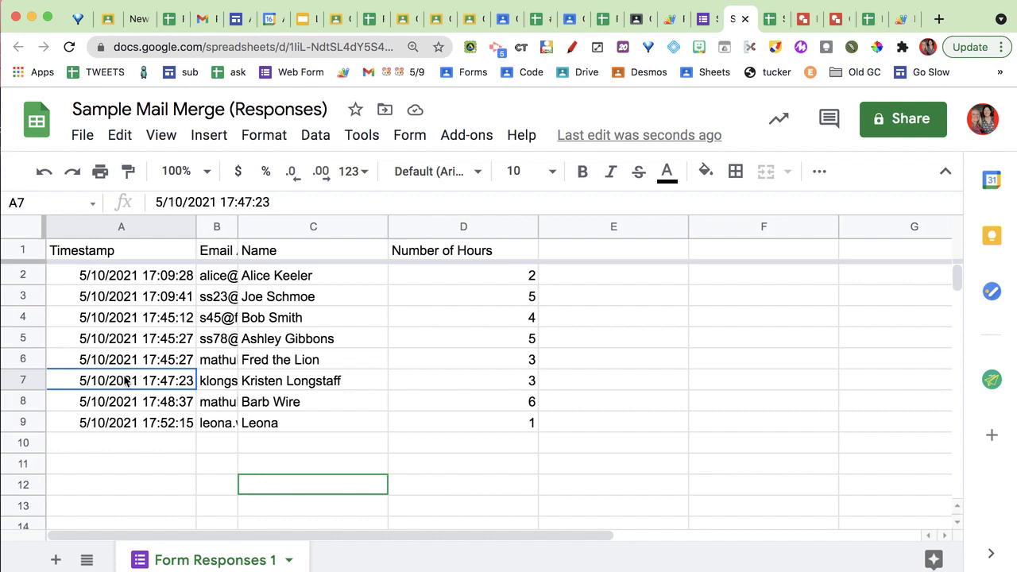
{"action": "mouse_move", "coordinate": [125, 233]}
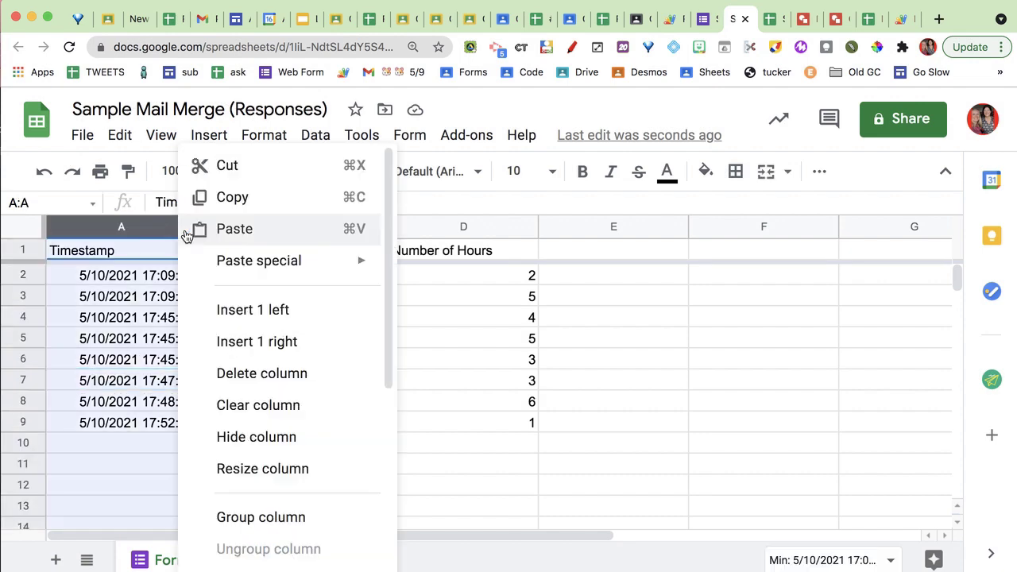
{"action": "mouse_move", "coordinate": [250, 437]}
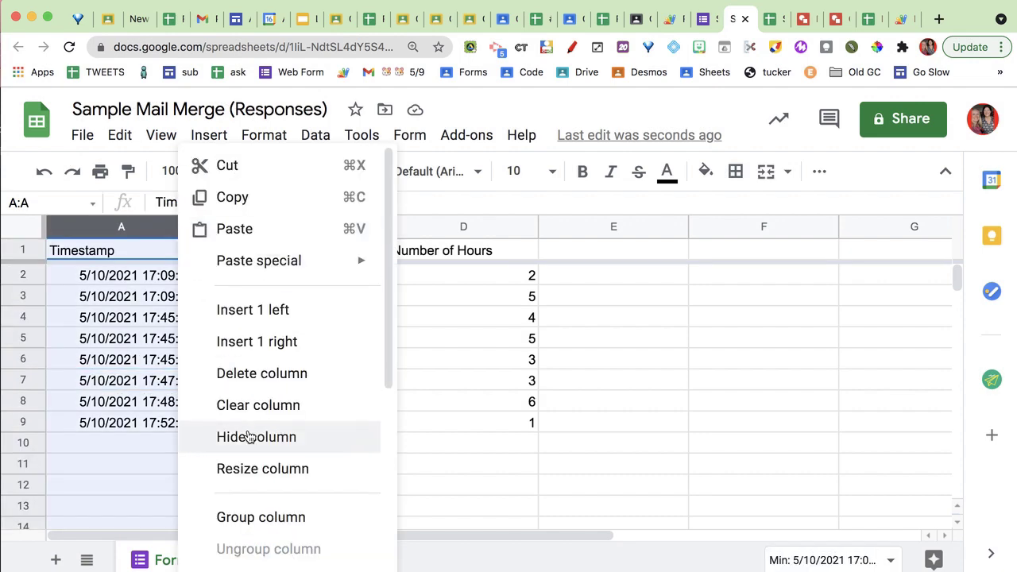
{"action": "mouse_move", "coordinate": [255, 442]}
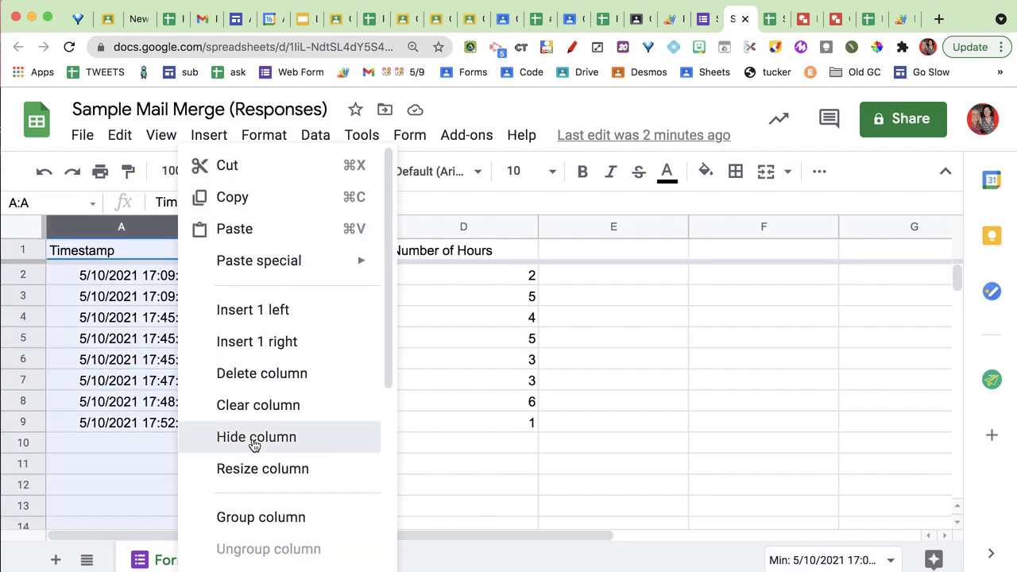
{"action": "left_click", "coordinate": [256, 436]}
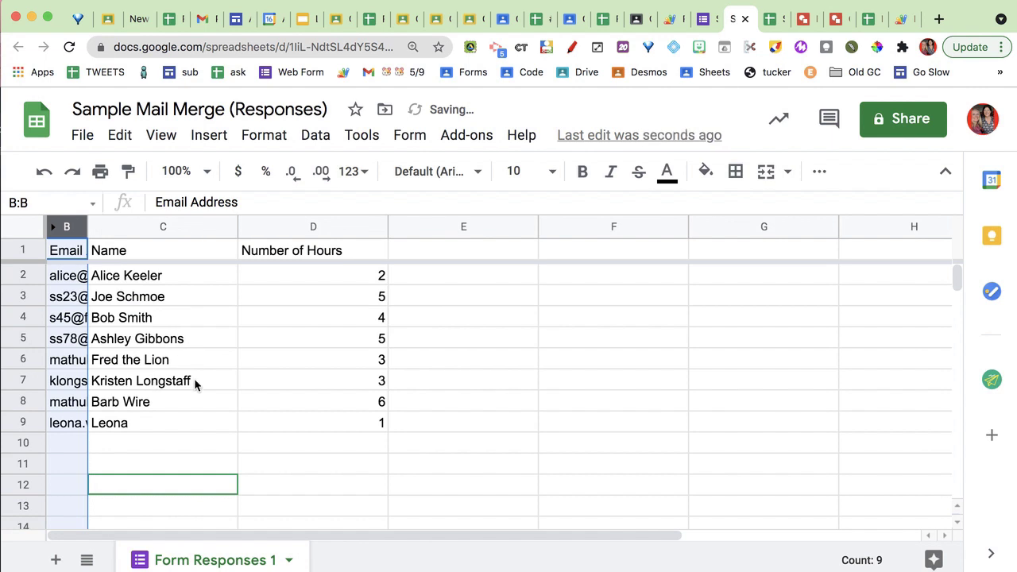
Step: Narrow column D (Number of Hours) and center-align its hour values
{"action": "left_click", "coordinate": [313, 359]}
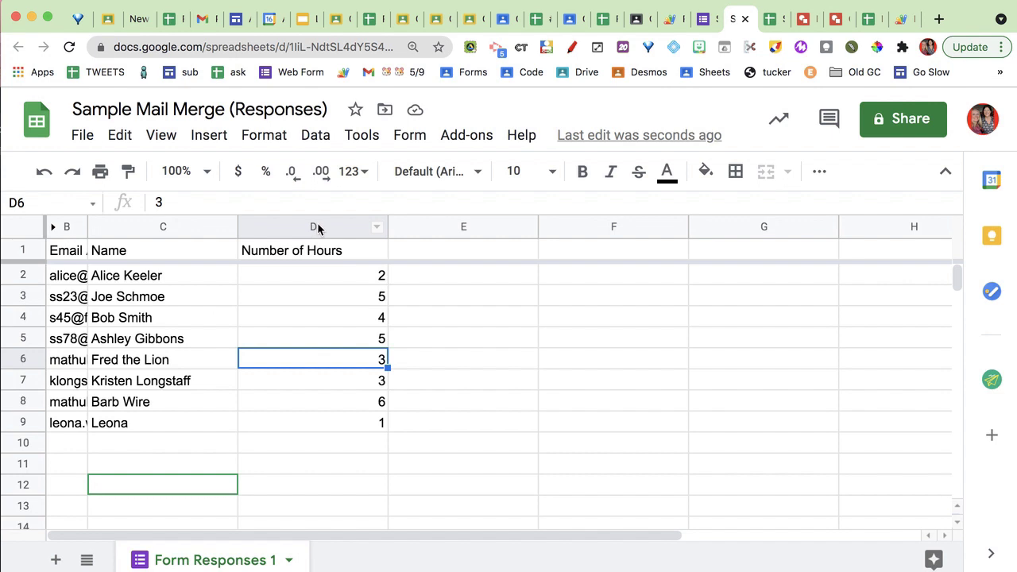
{"action": "left_click", "coordinate": [313, 226]}
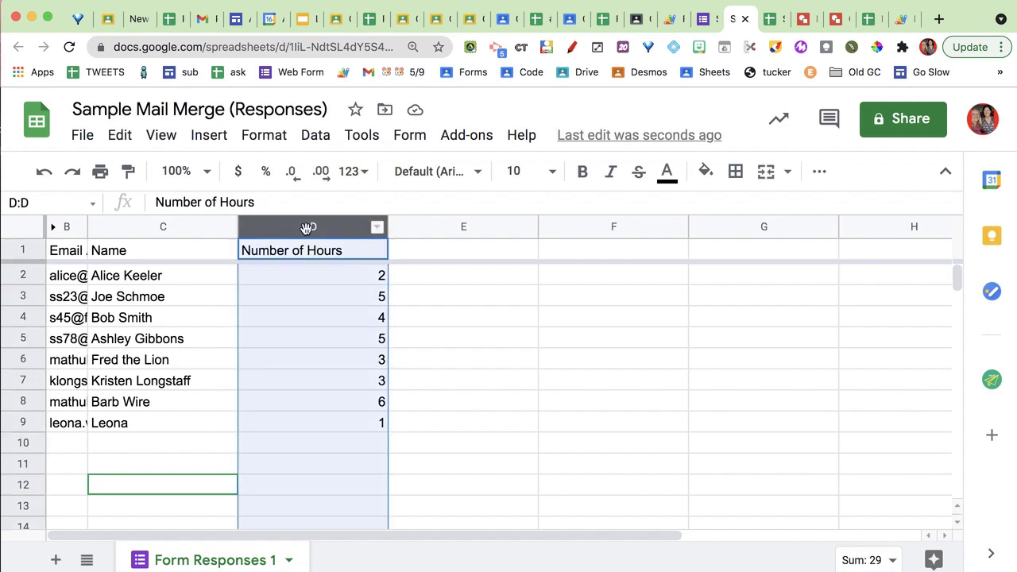
{"action": "mouse_move", "coordinate": [800, 175]}
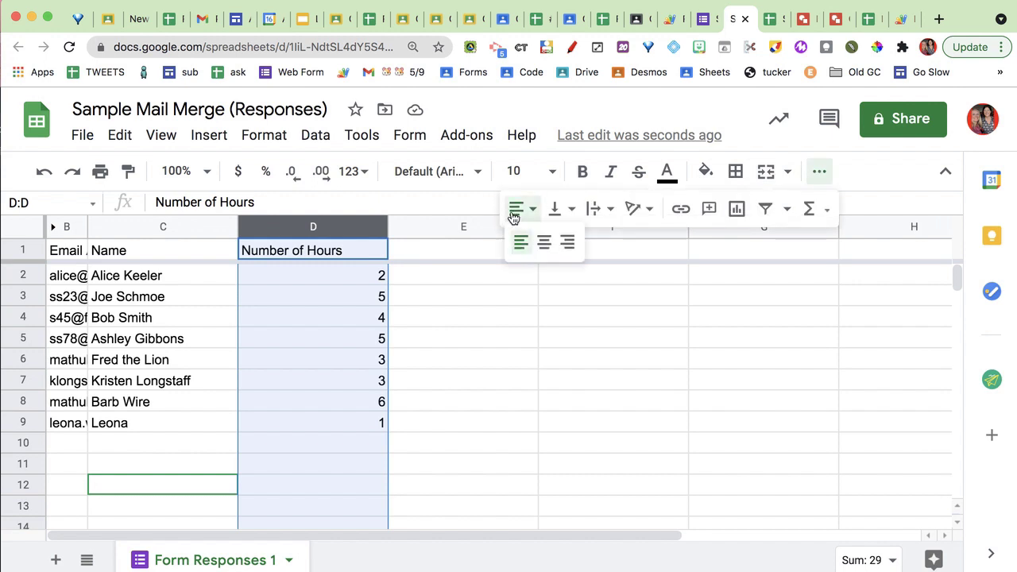
{"action": "left_click", "coordinate": [567, 242]}
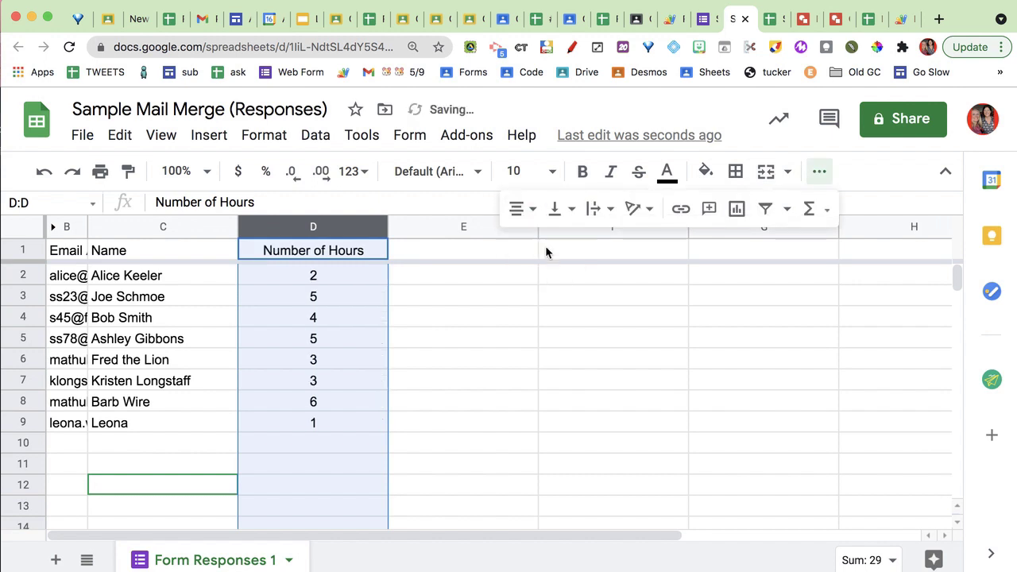
{"action": "left_click", "coordinate": [312, 297]}
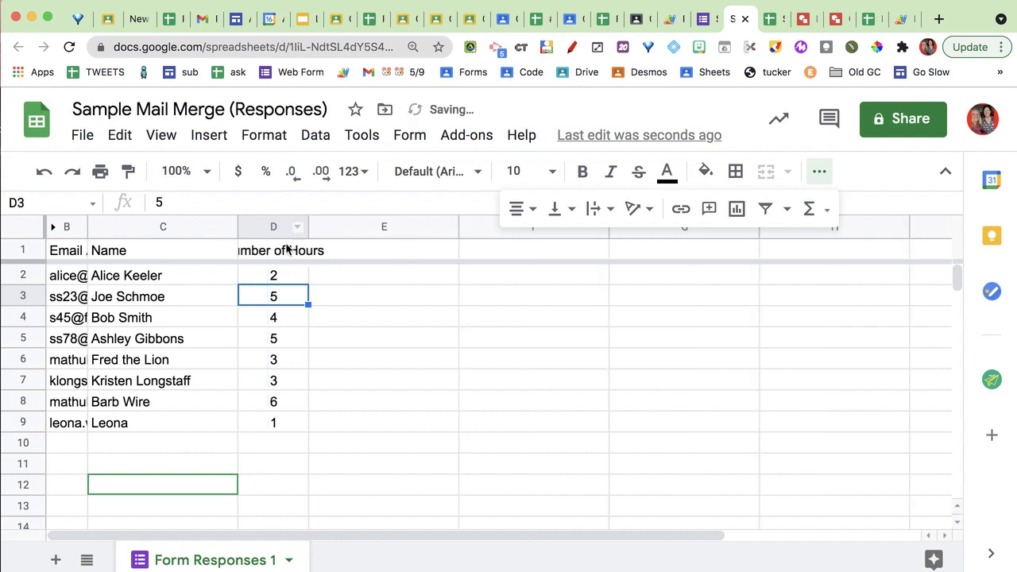
{"action": "left_click", "coordinate": [273, 250]}
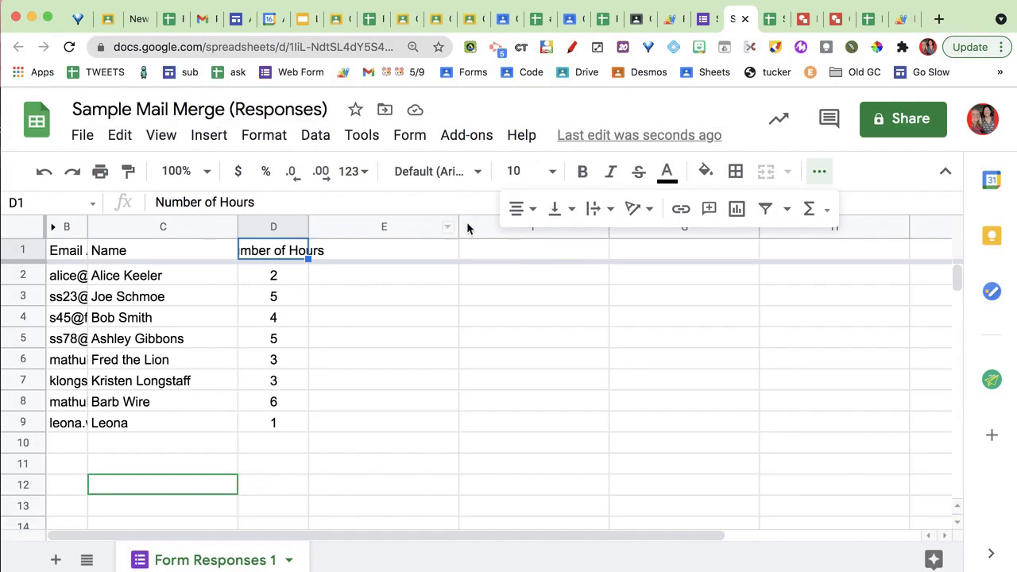
{"action": "mouse_move", "coordinate": [515, 208]}
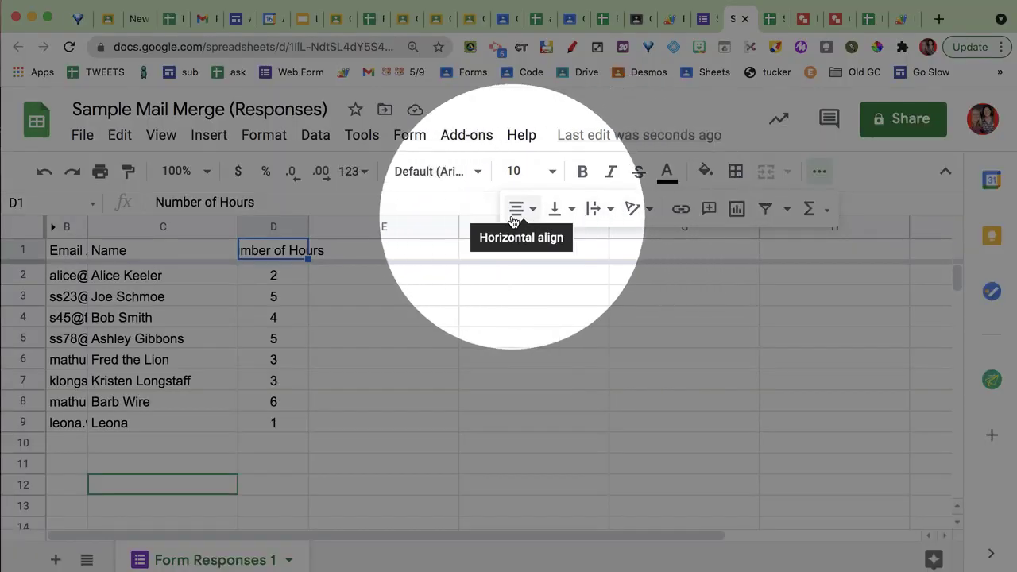
{"action": "mouse_move", "coordinate": [556, 208]}
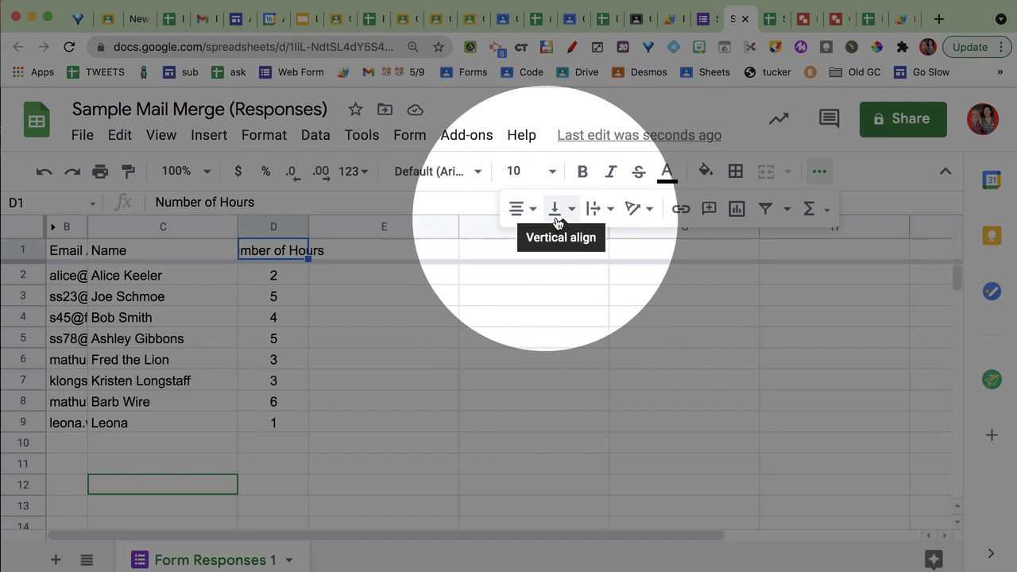
{"action": "mouse_move", "coordinate": [570, 213]}
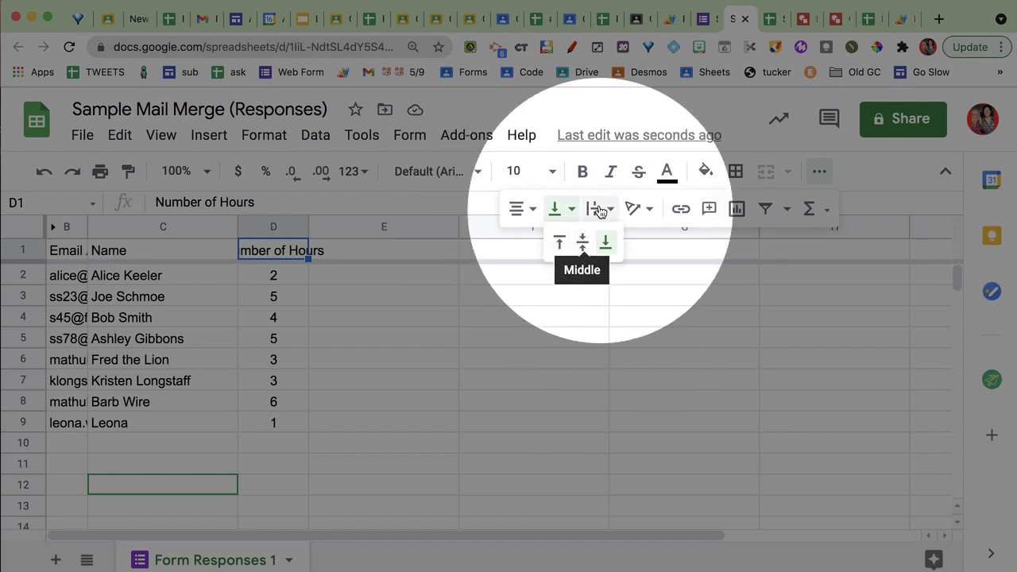
Step: Apply Wrap text wrapping to the Number of Hours heading in D1
{"action": "left_click", "coordinate": [610, 208]}
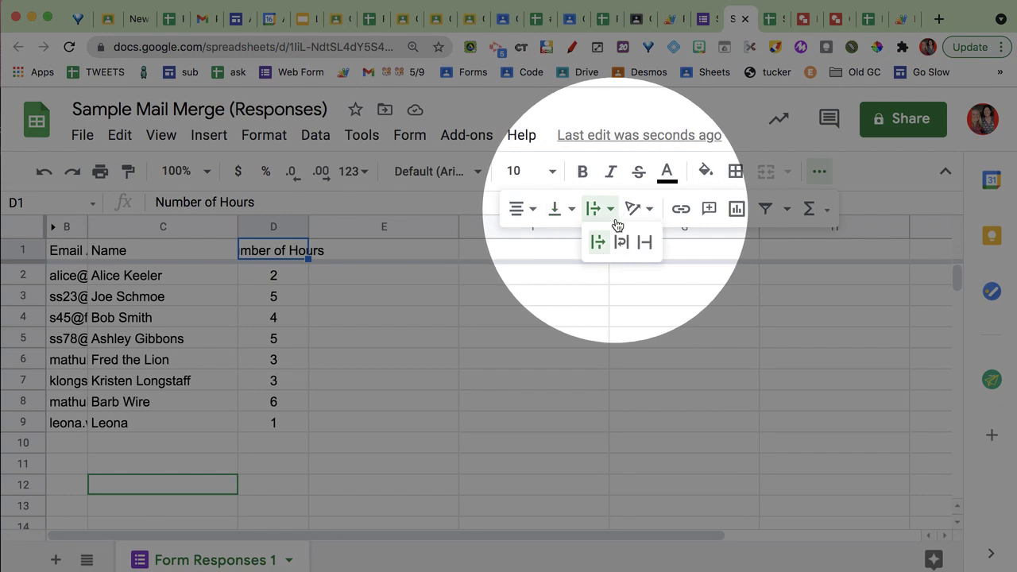
{"action": "mouse_move", "coordinate": [621, 242]}
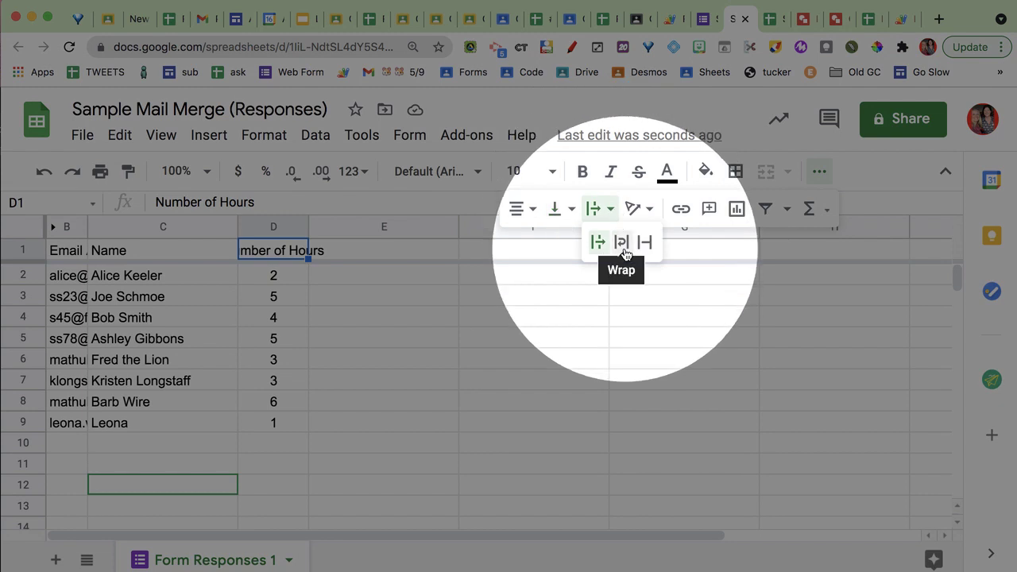
{"action": "mouse_move", "coordinate": [521, 208]}
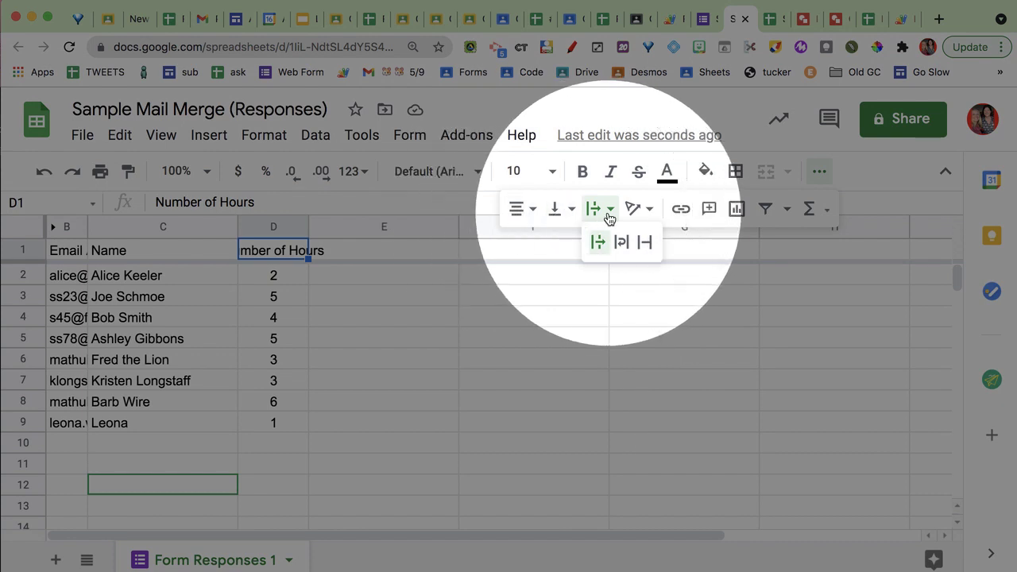
{"action": "mouse_move", "coordinate": [620, 241]}
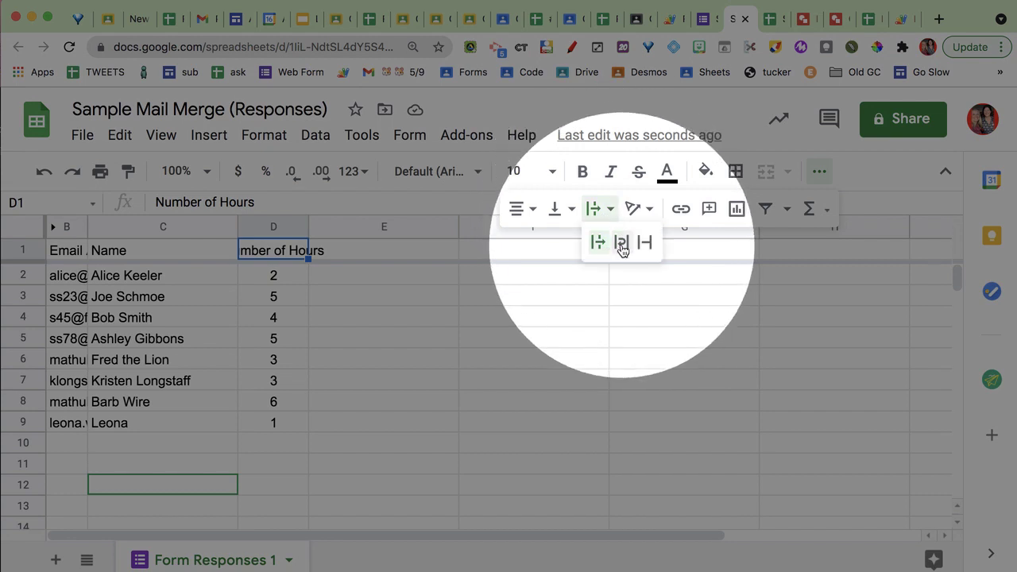
{"action": "left_click", "coordinate": [621, 242]}
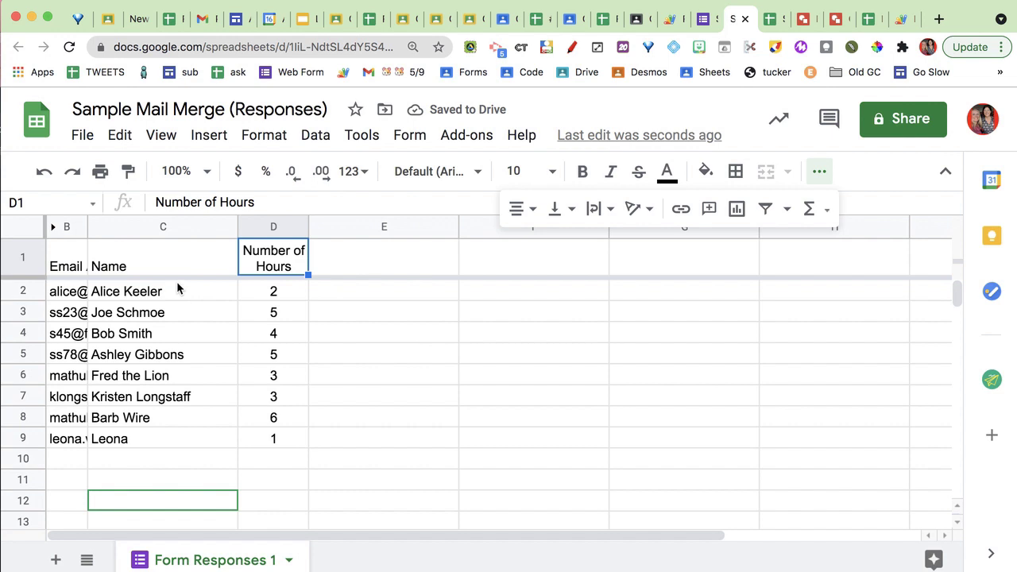
{"action": "mouse_move", "coordinate": [262, 300]}
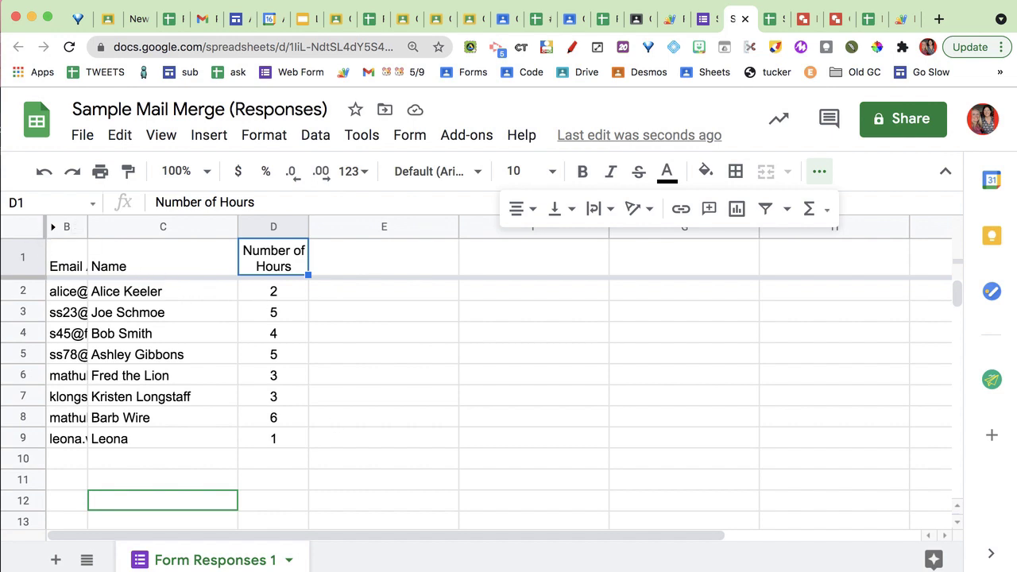
{"action": "mouse_move", "coordinate": [389, 456]}
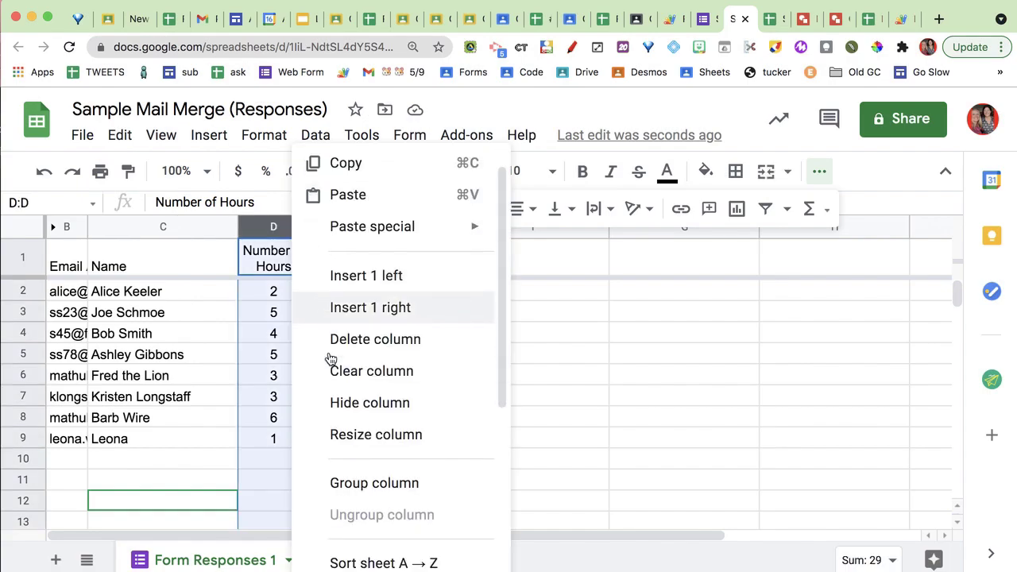
Step: Sort the sheet by column D descending, Barb Wire's 6 hours first down to Leona's 1
{"action": "scroll", "scroll_direction": "down", "scroll_amount": 3}
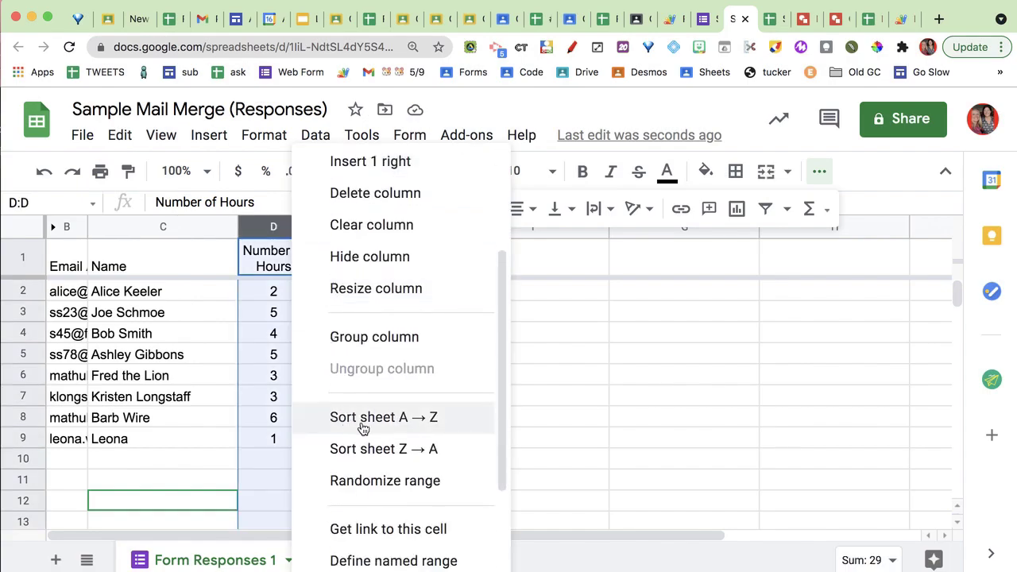
{"action": "left_click", "coordinate": [383, 416]}
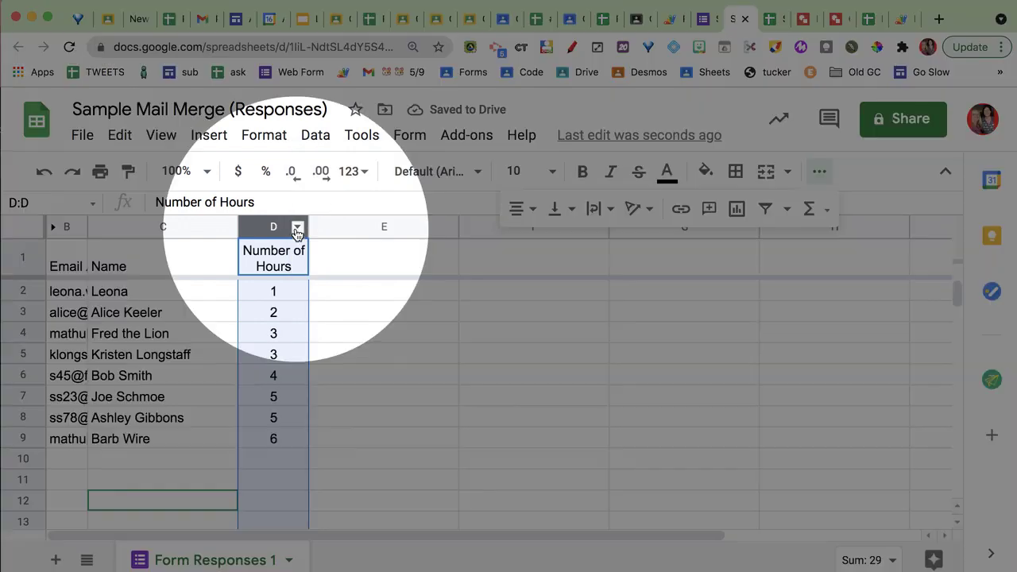
{"action": "right_click", "coordinate": [274, 227]}
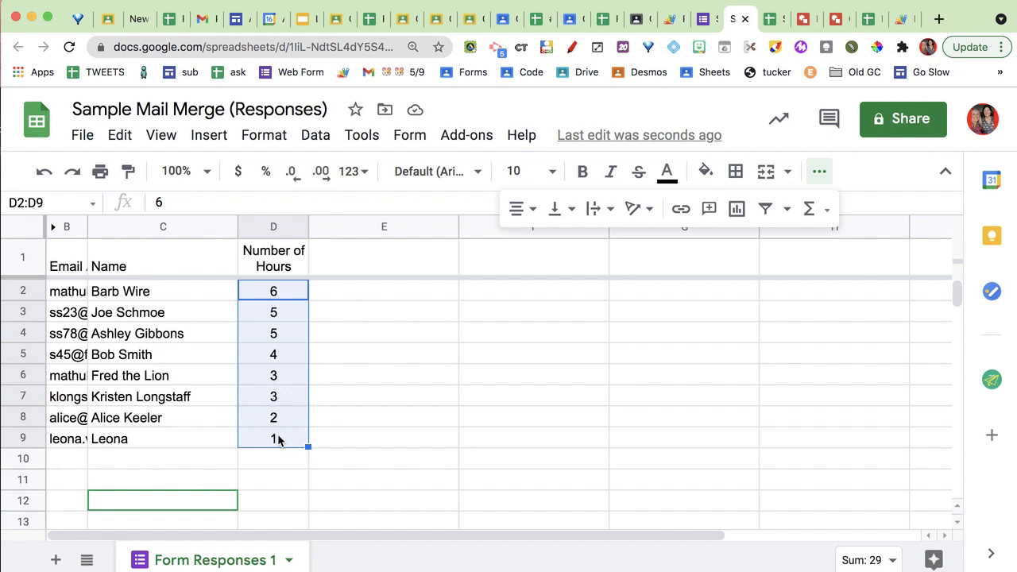
{"action": "left_click", "coordinate": [384, 417]}
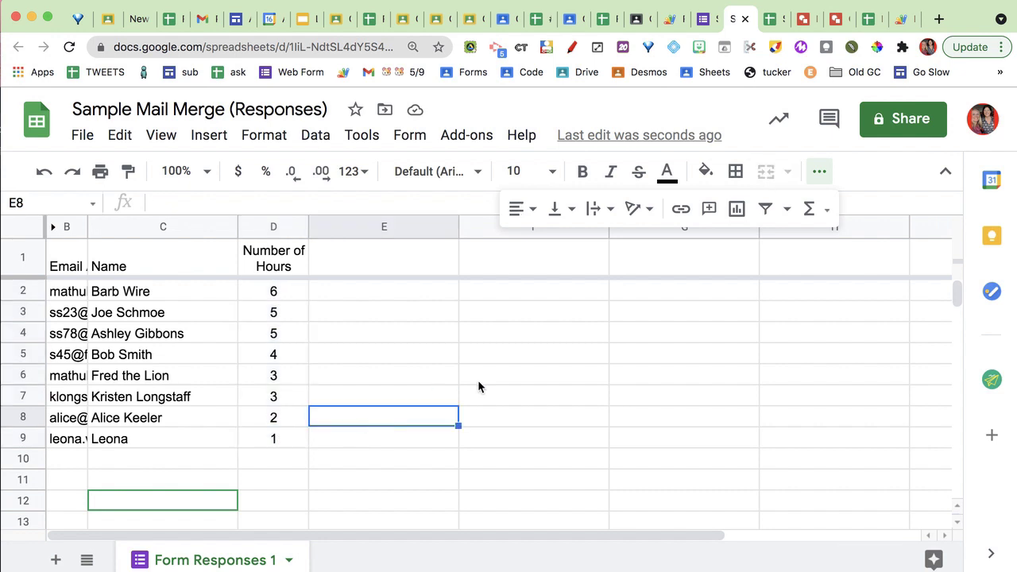